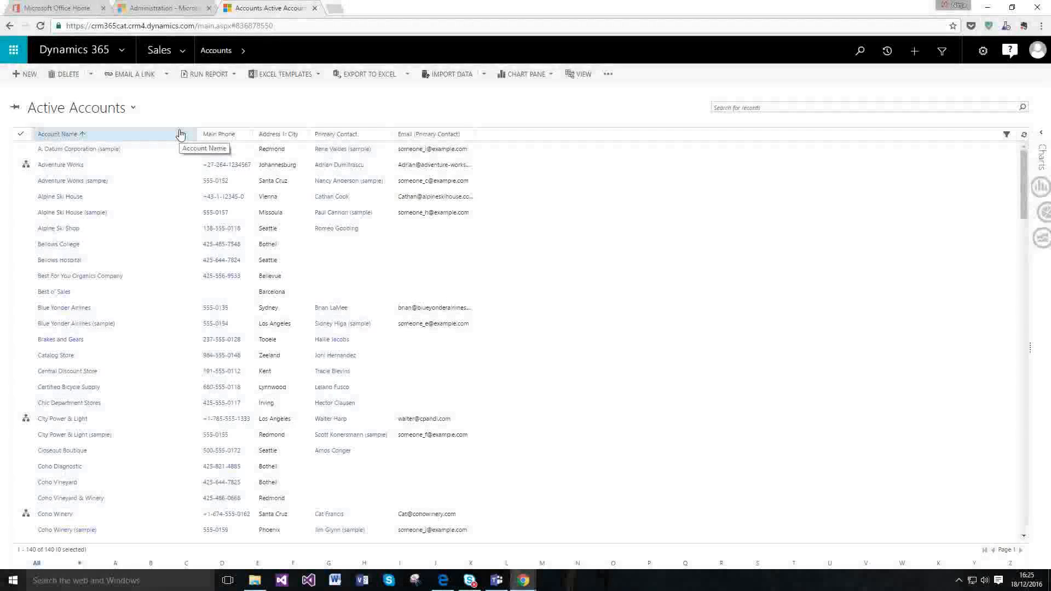
pyautogui.moveTo(240, 111)
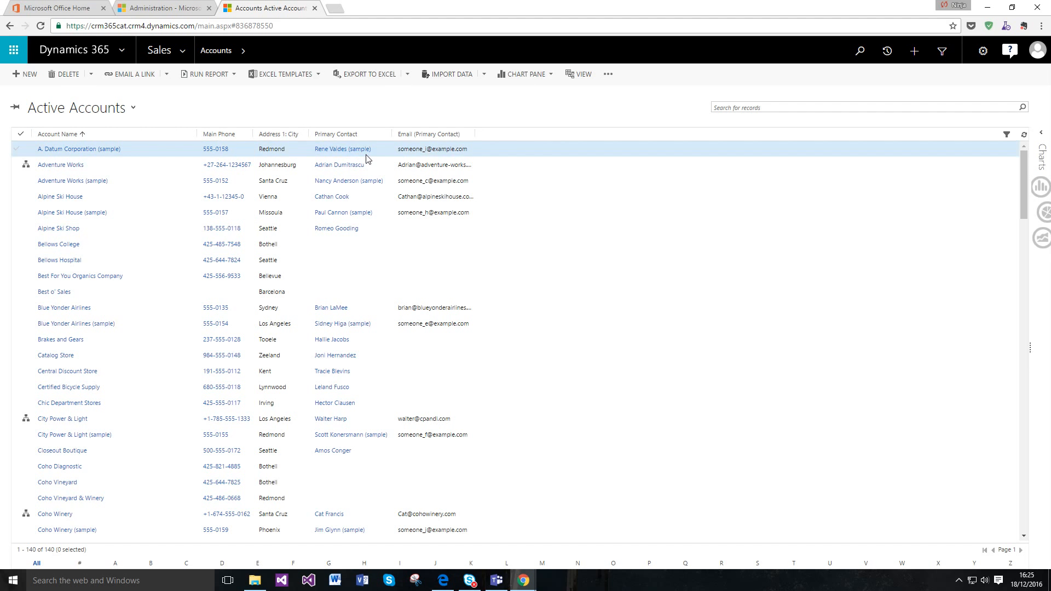
# Search all Dynamics 365 records for 'cat' to see results grouped by entity
pyautogui.click(860, 50)
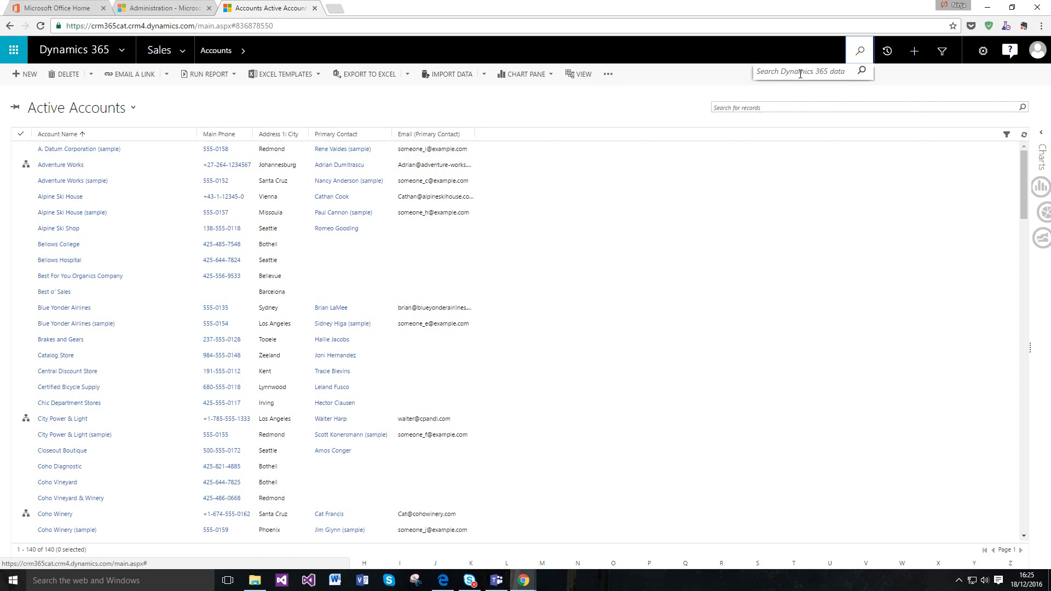
pyautogui.click(804, 71)
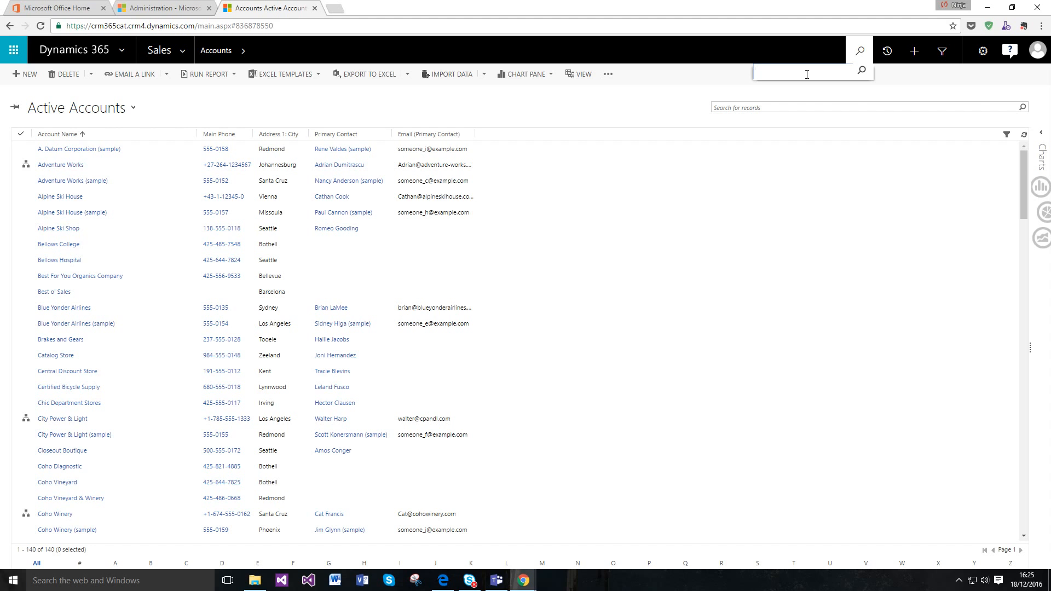
pyautogui.write('cat')
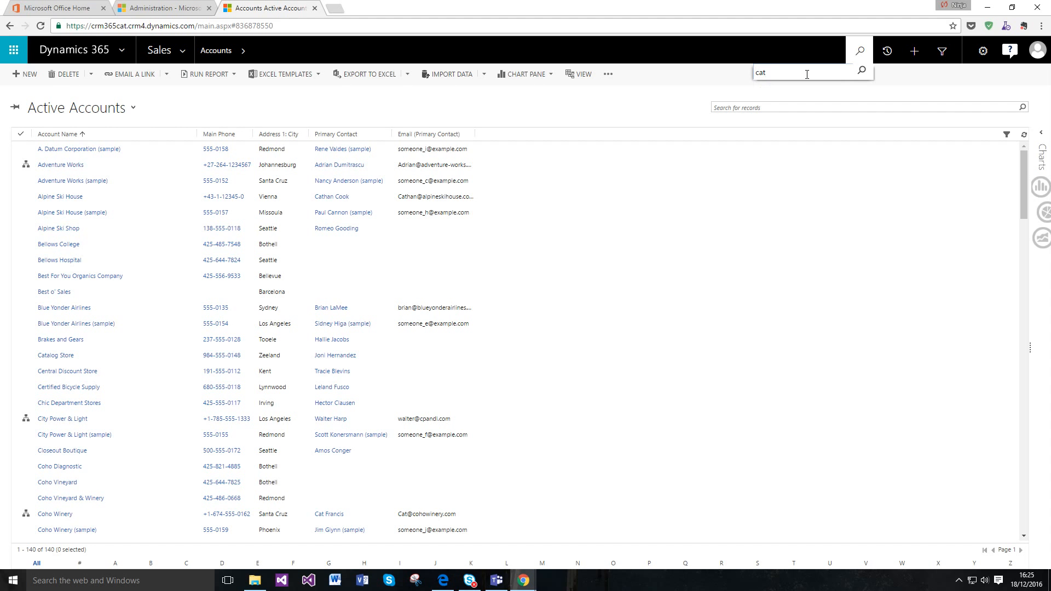
pyautogui.click(861, 71)
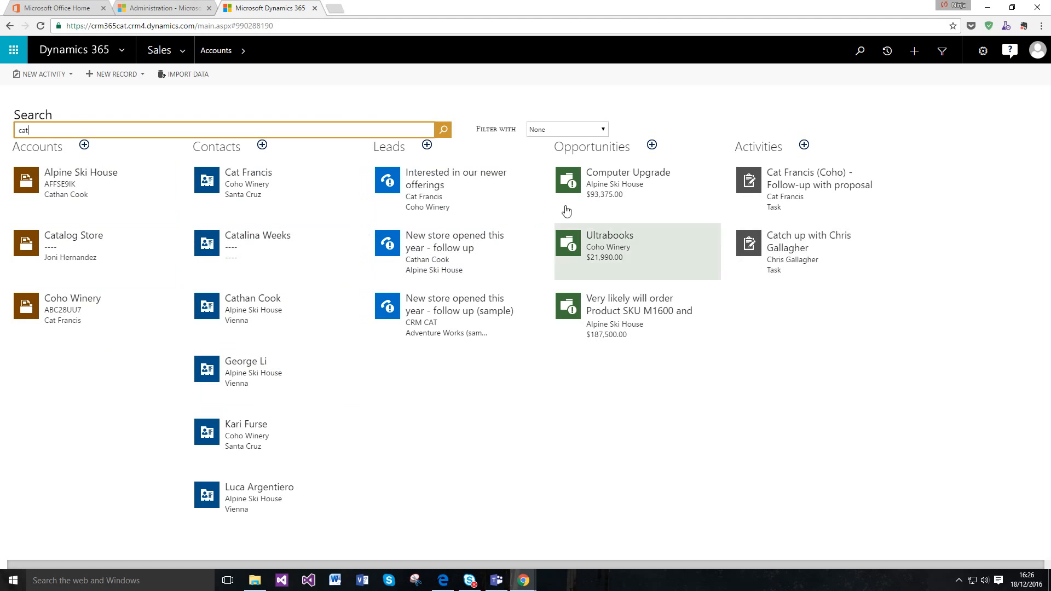
# Try 'cats', revert to 'cat', and move to the Administration settings page
pyautogui.write('s')
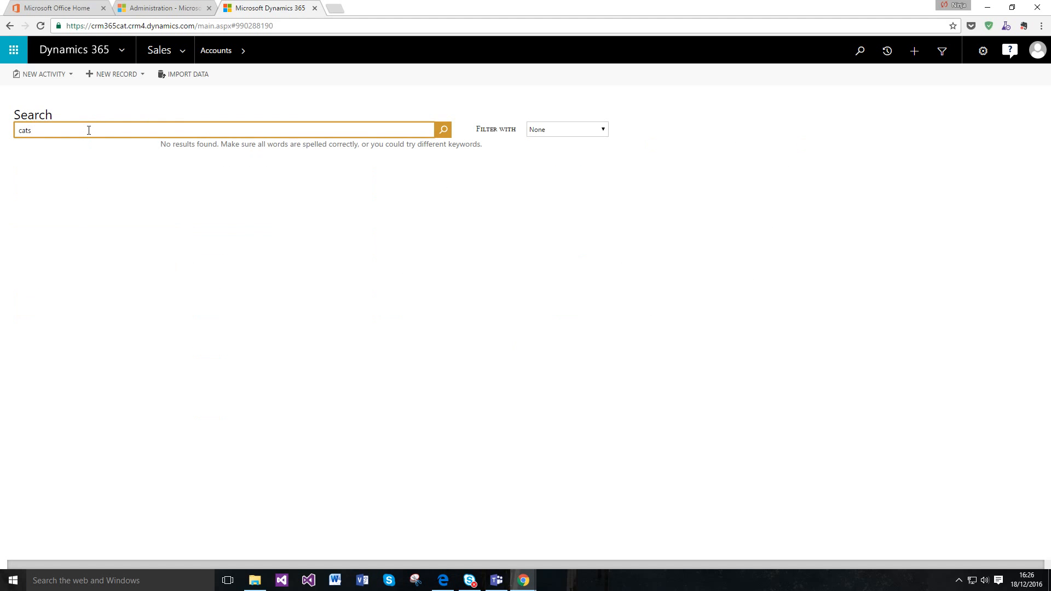
pyautogui.press('Backspace')
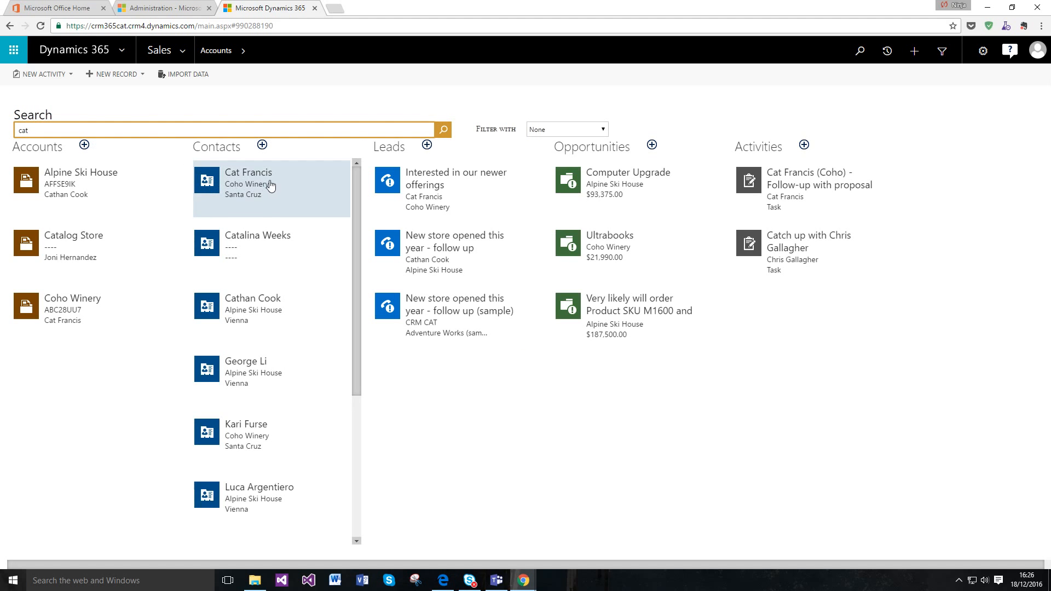
pyautogui.click(161, 8)
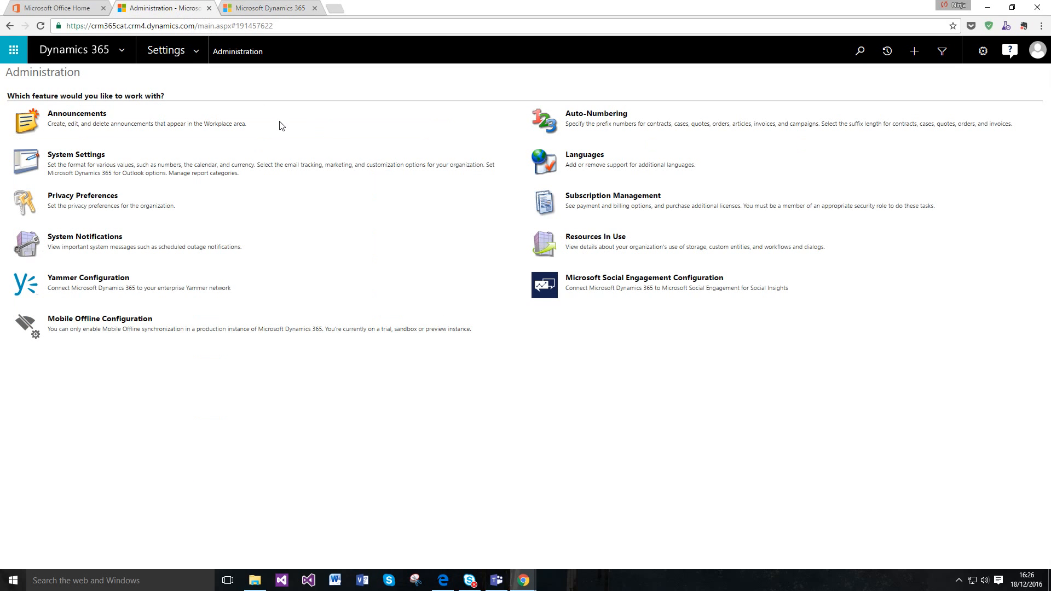
# Enable Relevance Search in System Settings, accepting the data-sharing consent, and save
pyautogui.click(75, 154)
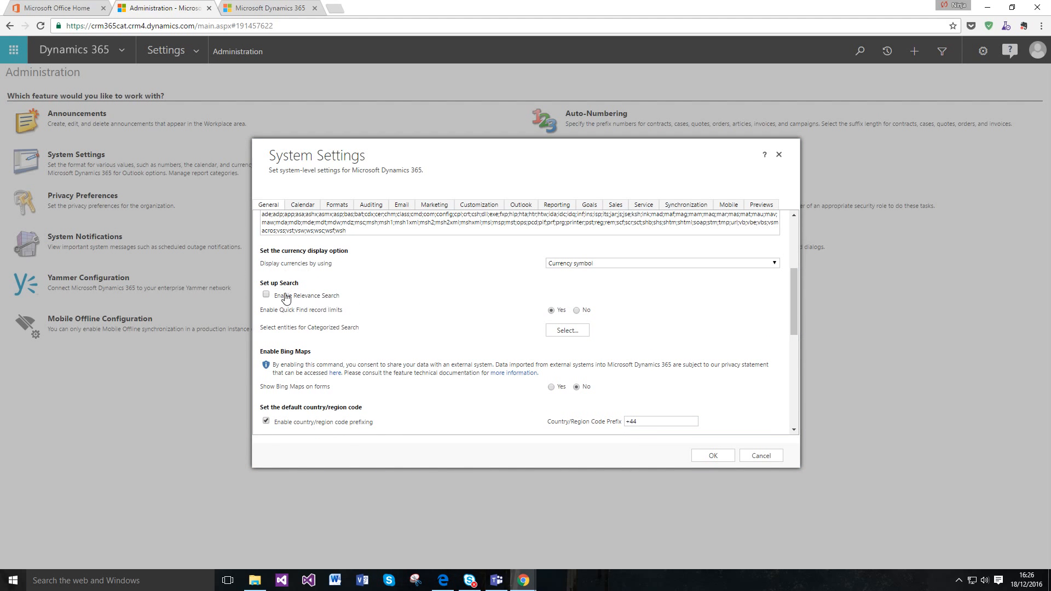
pyautogui.click(266, 295)
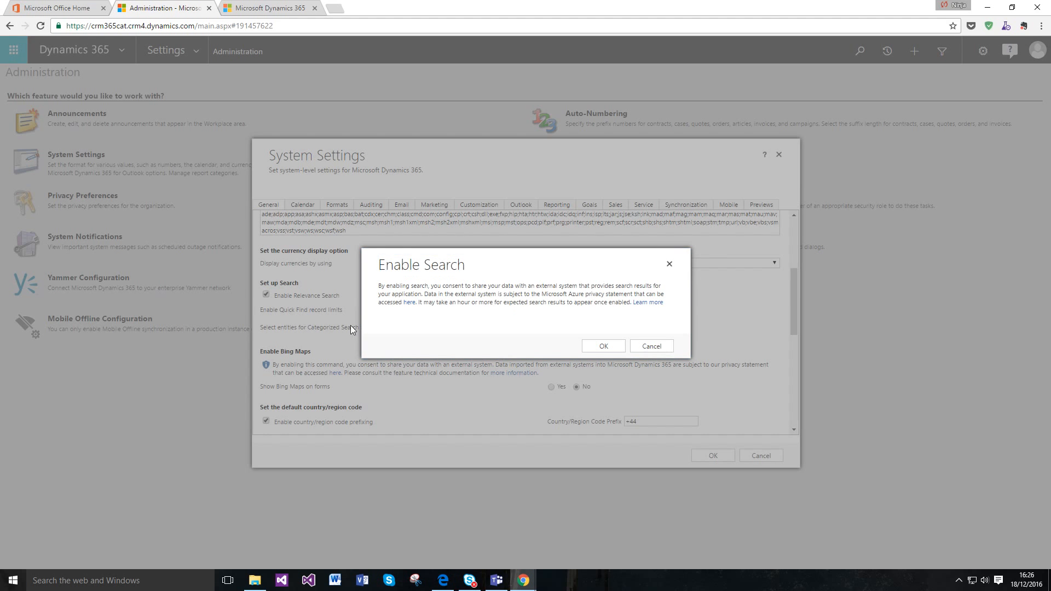
pyautogui.moveTo(516, 305)
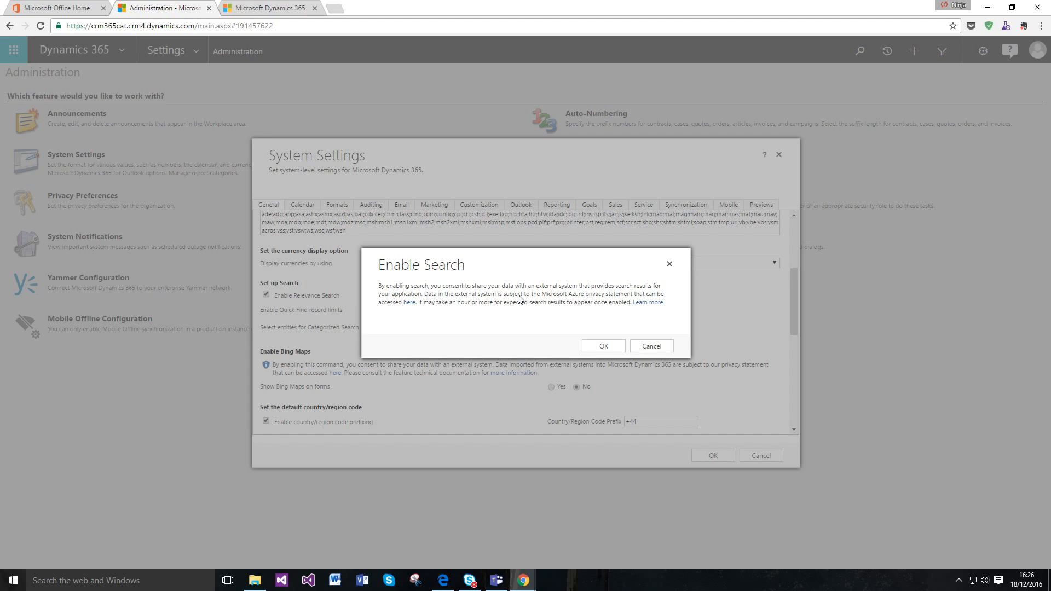
pyautogui.click(602, 346)
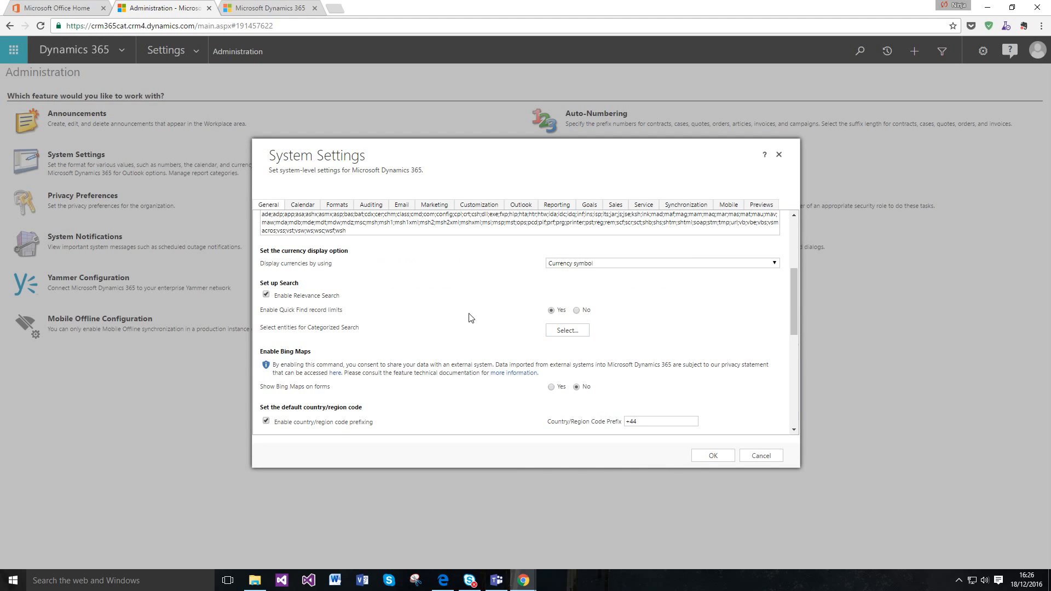
pyautogui.click(760, 456)
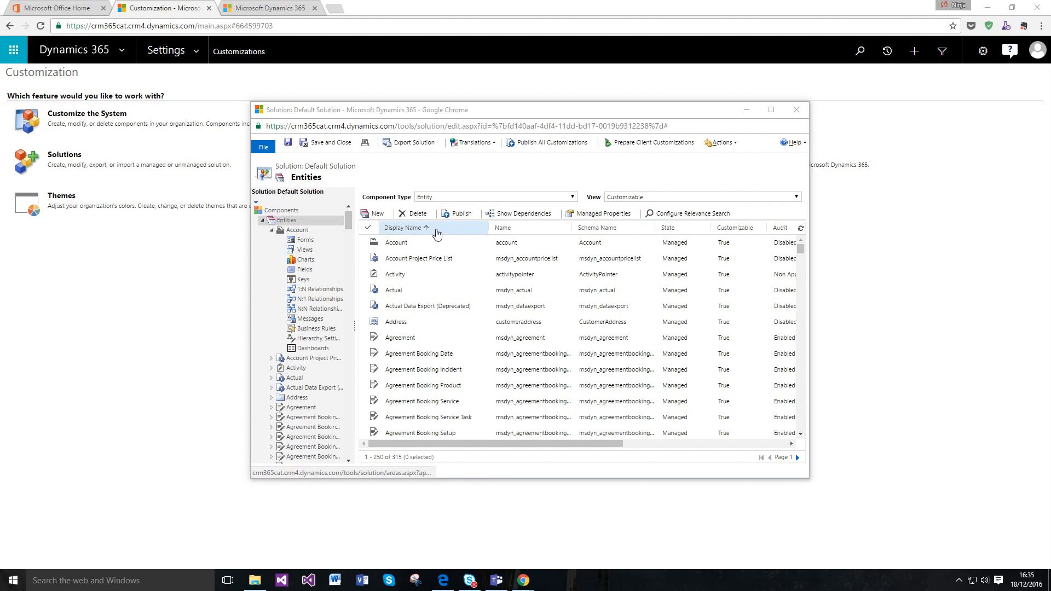
pyautogui.moveTo(692, 214)
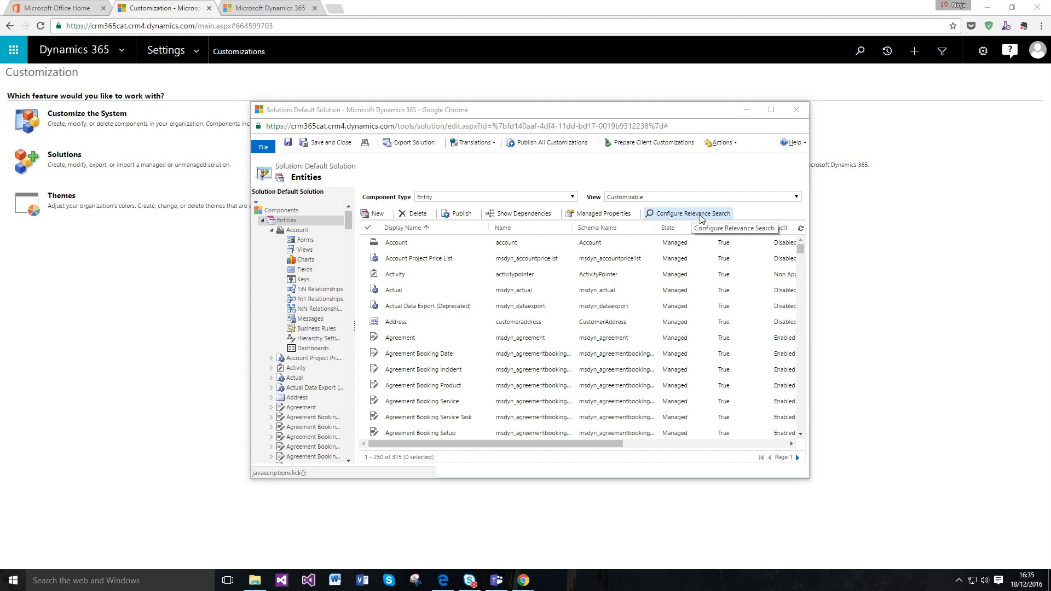
# Add the Actual entity to the Relevance Search entity list in the Default Solution and confirm
pyautogui.click(690, 213)
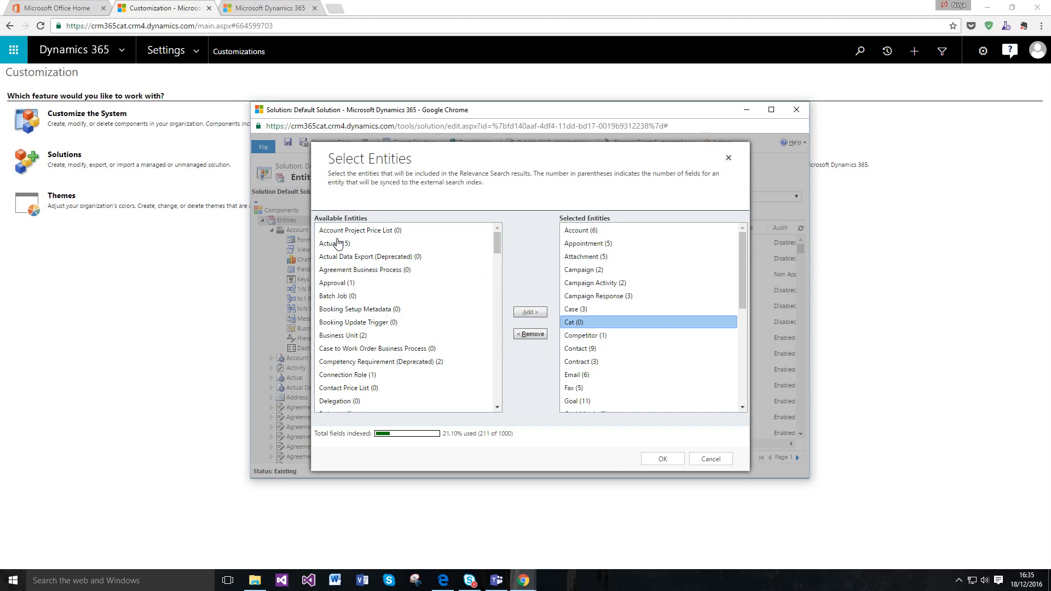
pyautogui.click(529, 312)
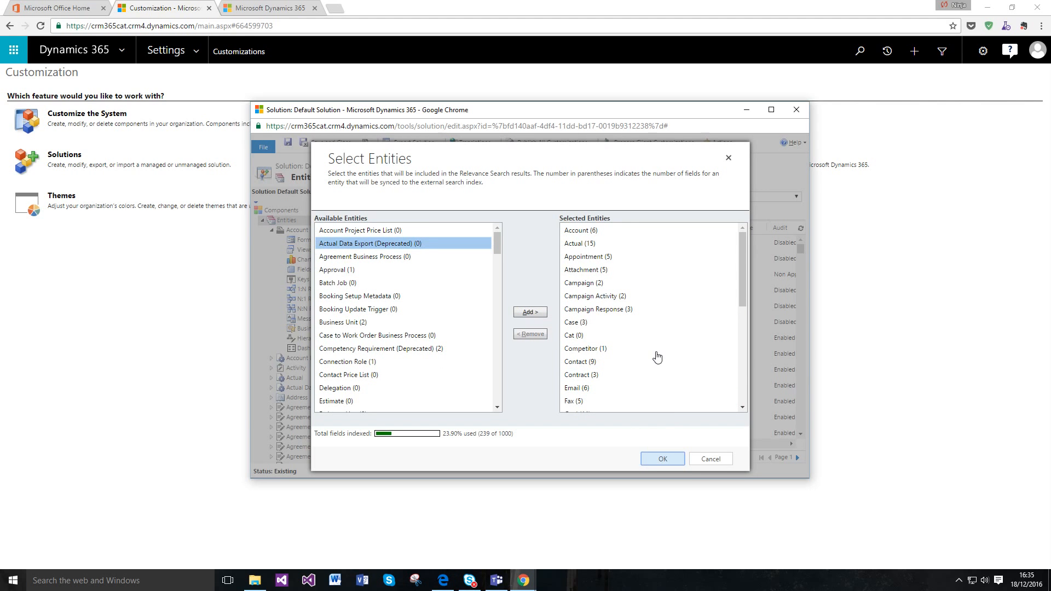
pyautogui.click(661, 458)
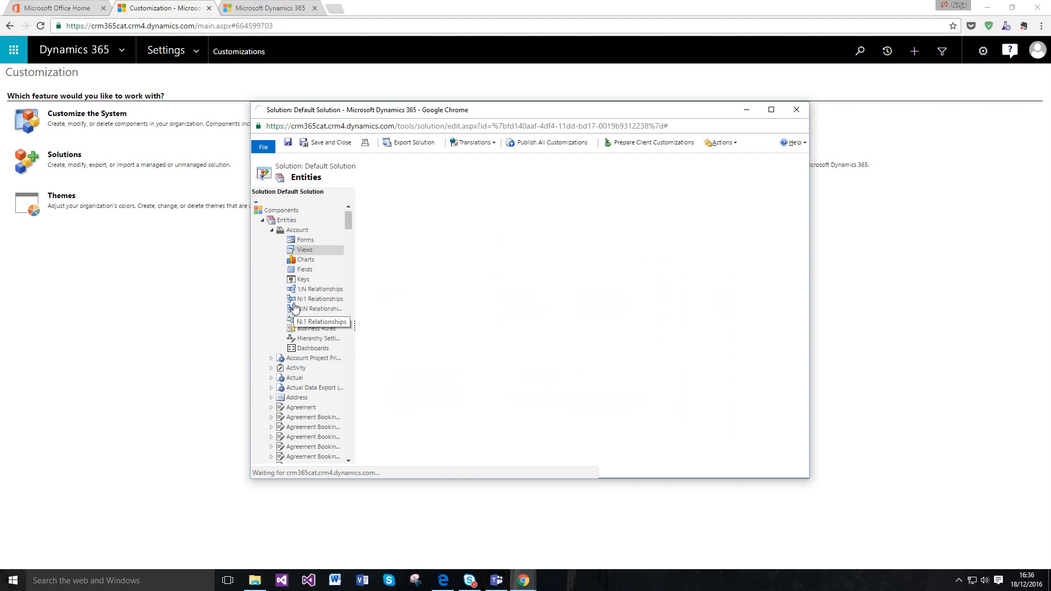
# Edit the Quick Find Active Accounts view of the Account entity and bring up its column selection
pyautogui.click(303, 250)
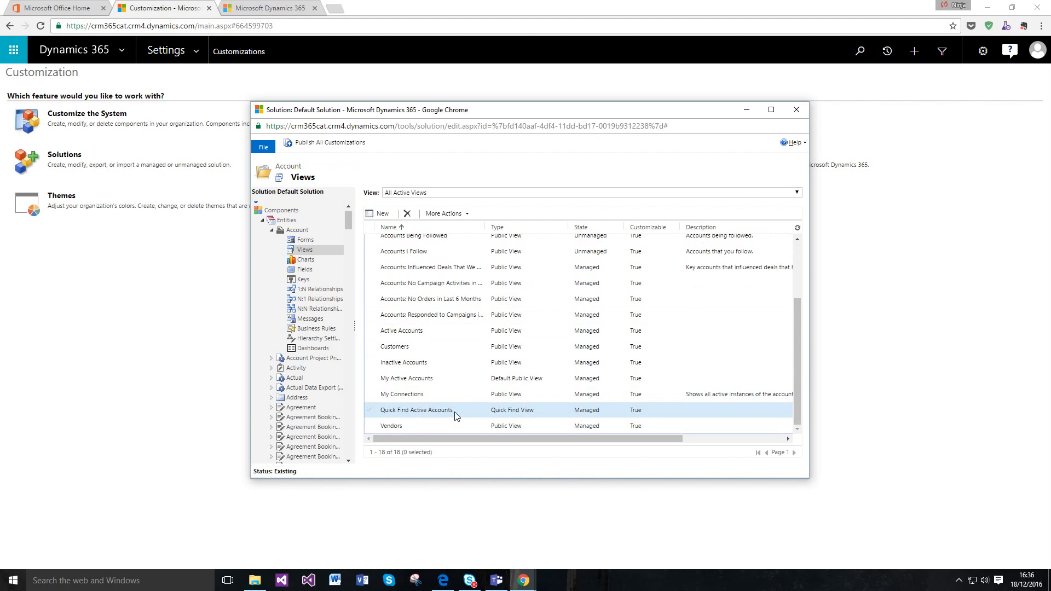
pyautogui.doubleClick(416, 410)
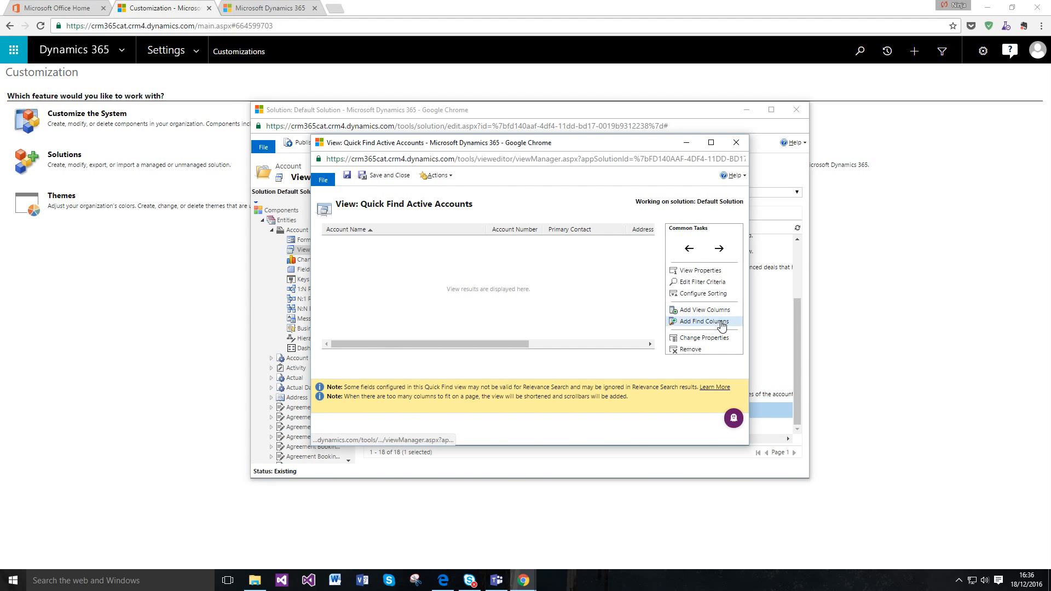
pyautogui.click(703, 321)
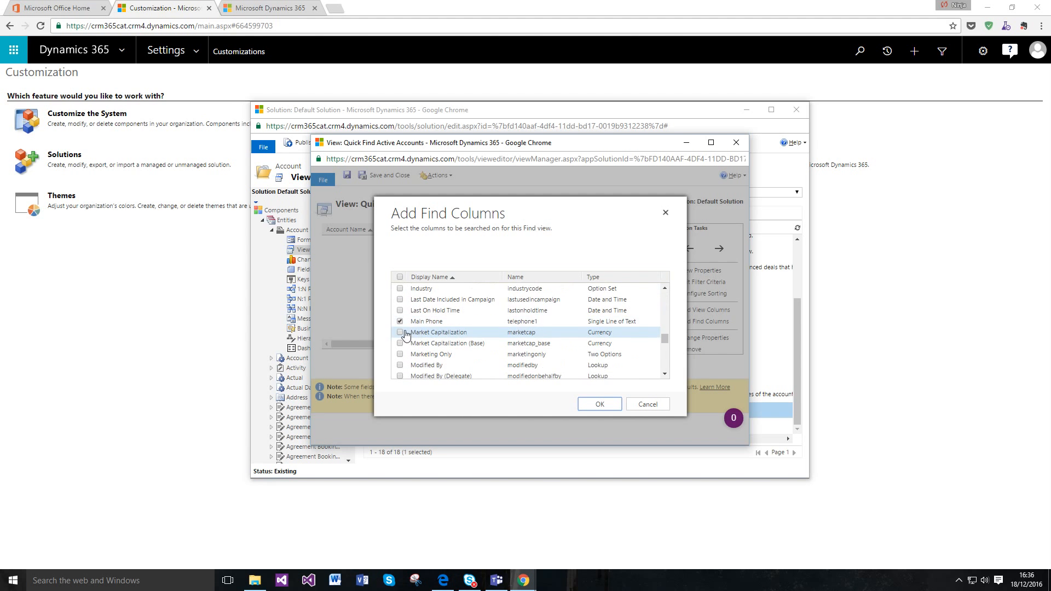
# Include Territory Code, Ticker Symbol and Time Spent by me among the Quick Find columns
pyautogui.scroll(3)
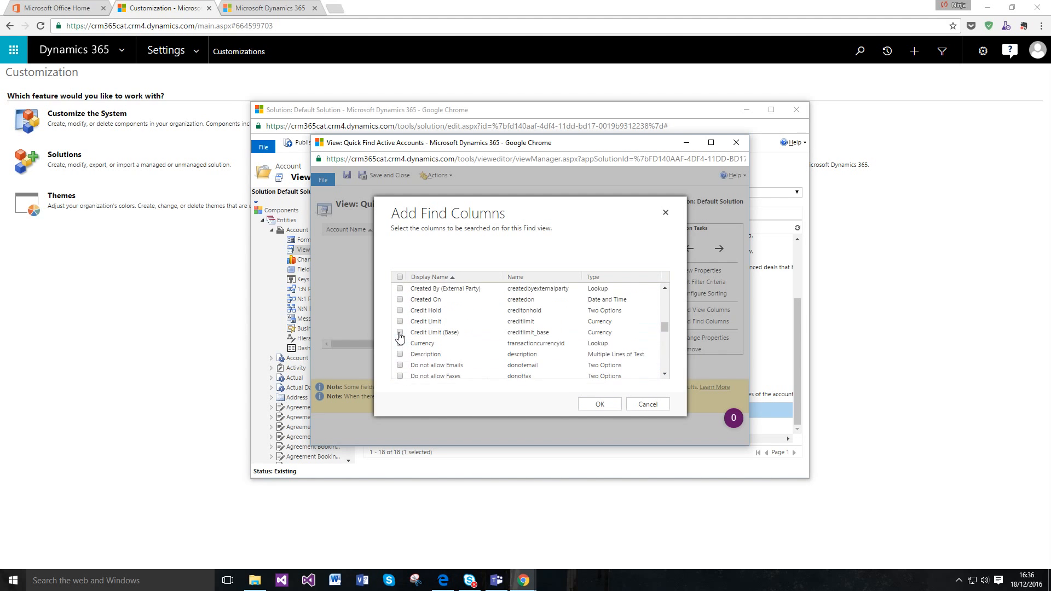
pyautogui.scroll(3)
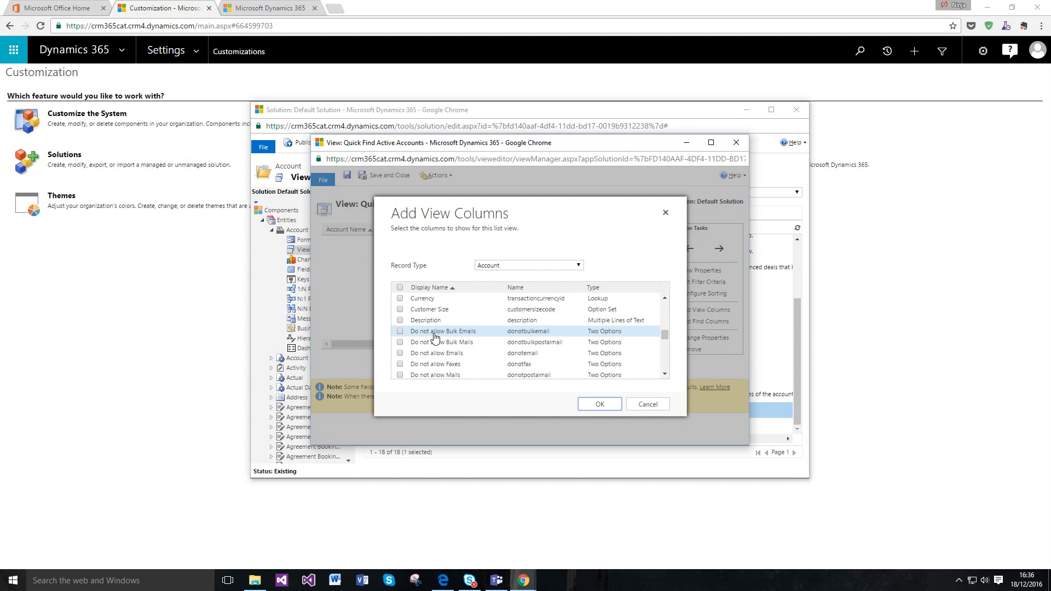
pyautogui.scroll(-3)
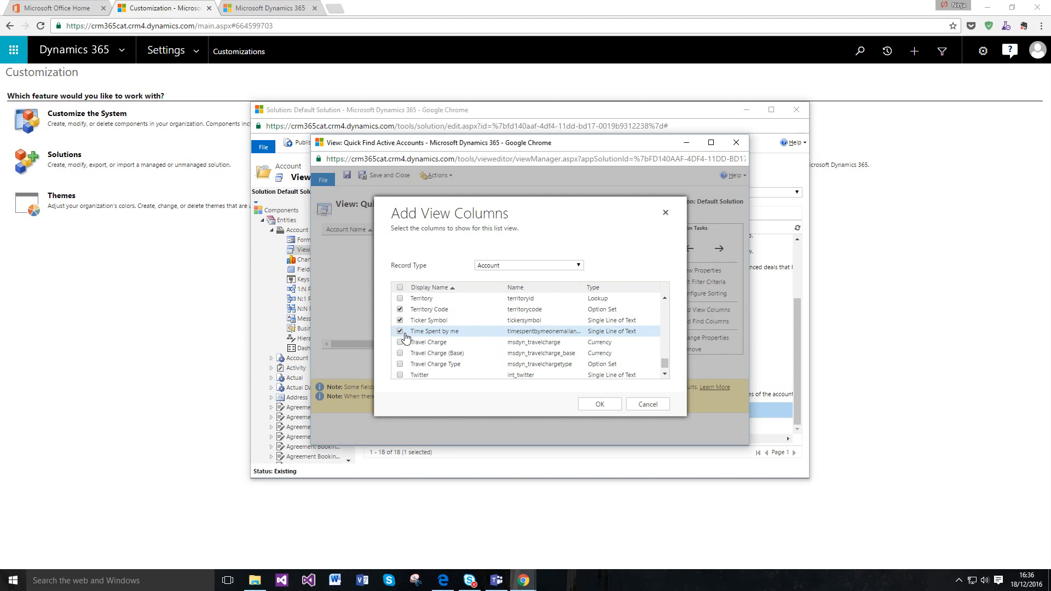
pyautogui.click(599, 404)
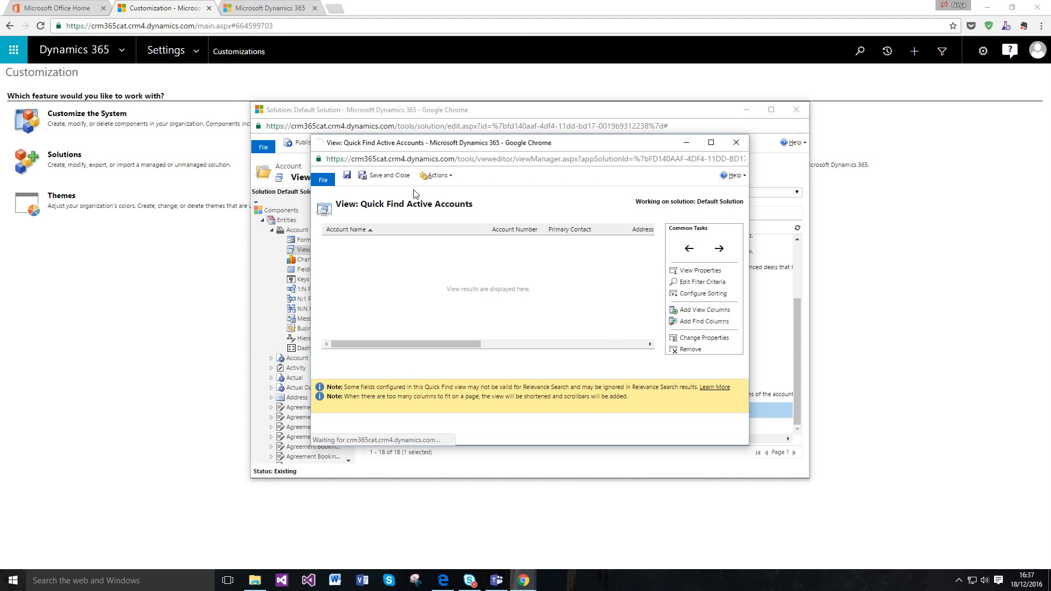
pyautogui.moveTo(392, 322)
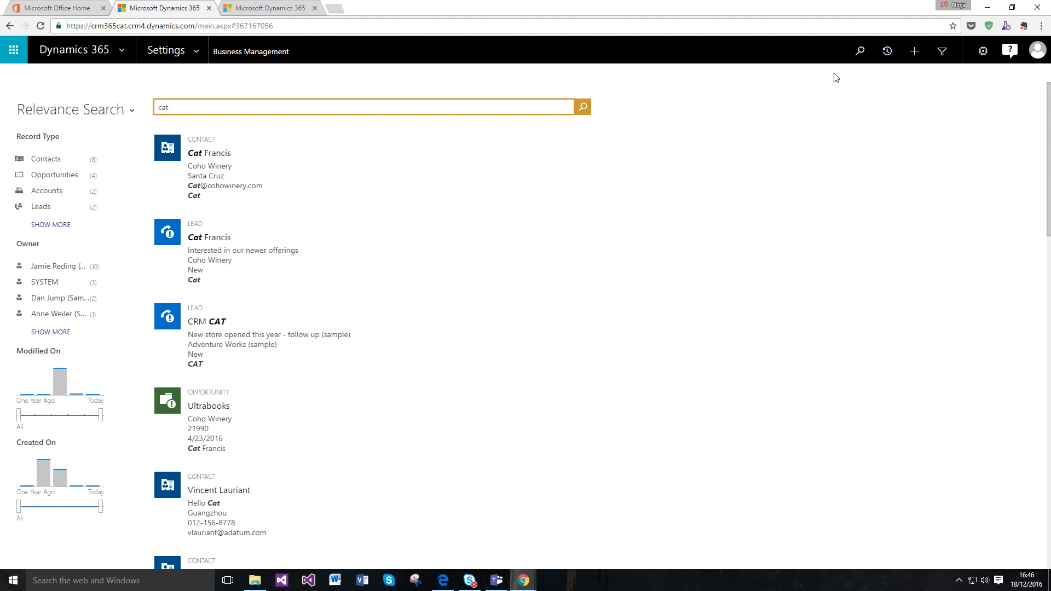
# Run Relevance Search for 'cats' and narrow the results to the Contacts record type
pyautogui.click(365, 107)
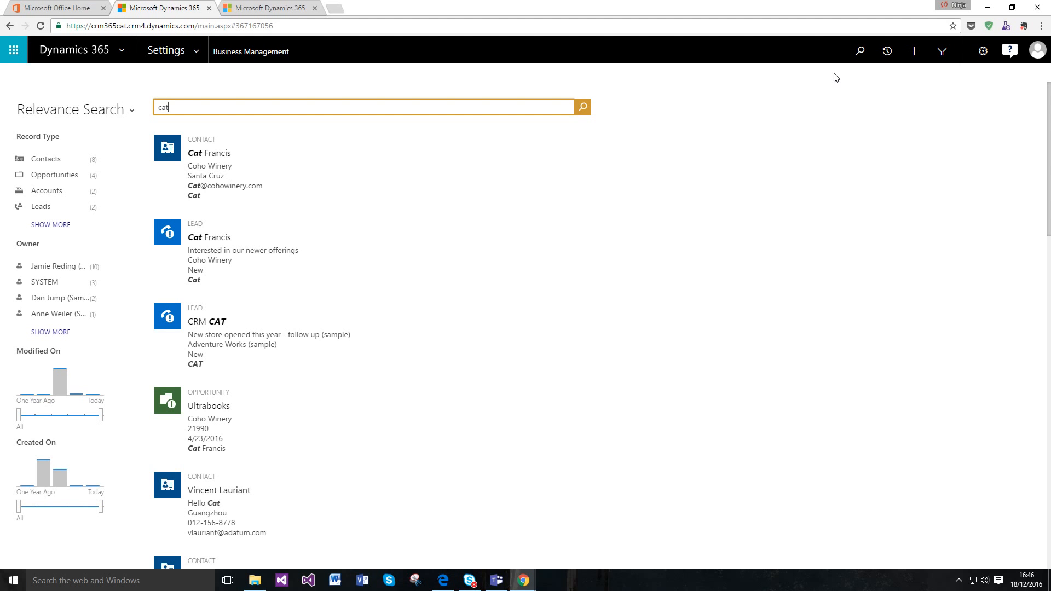
pyautogui.moveTo(223, 129)
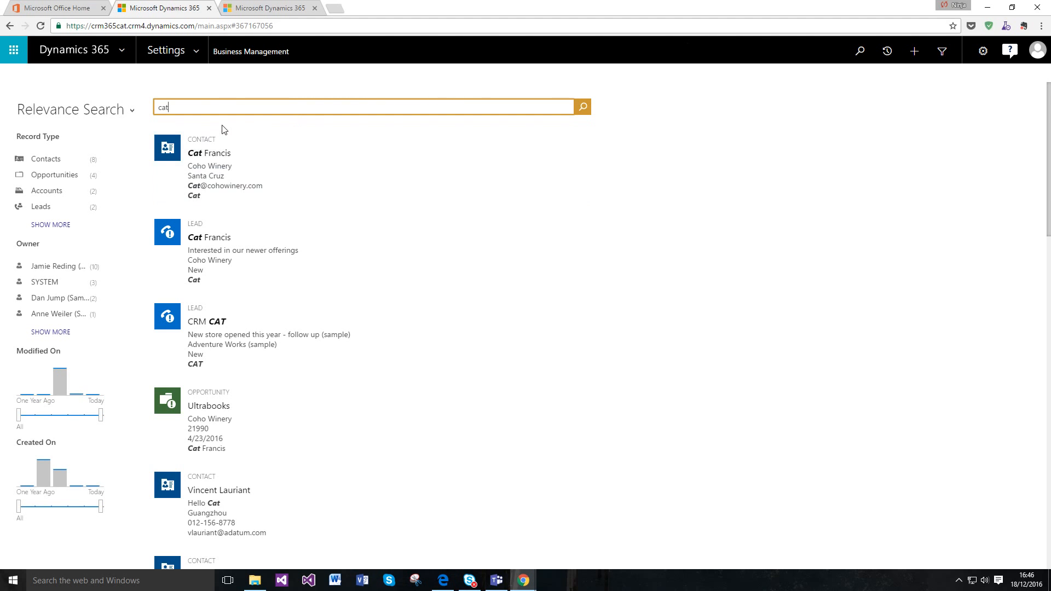
pyautogui.write('s')
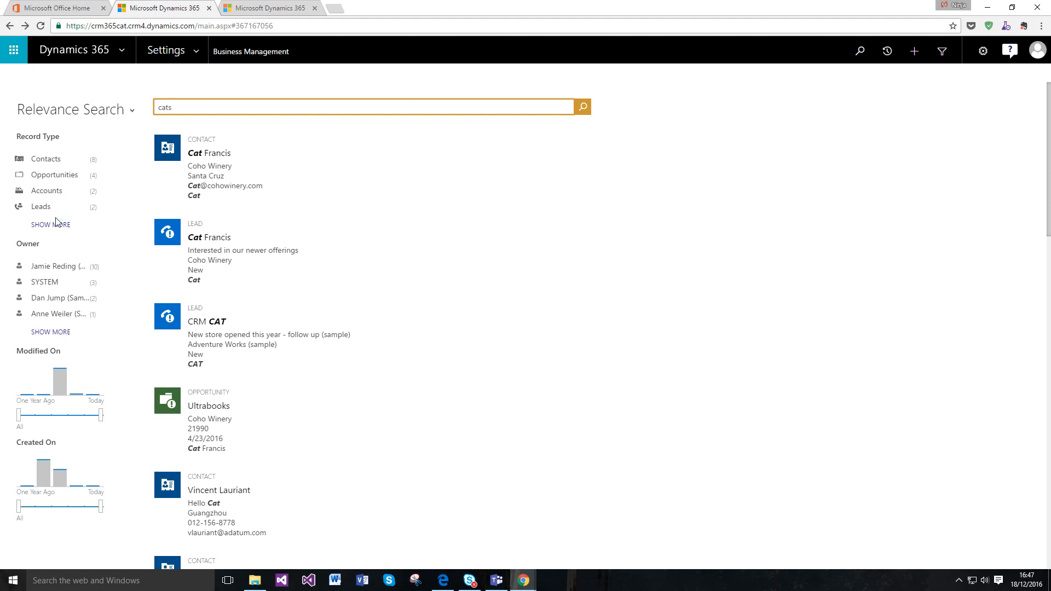
pyautogui.click(363, 107)
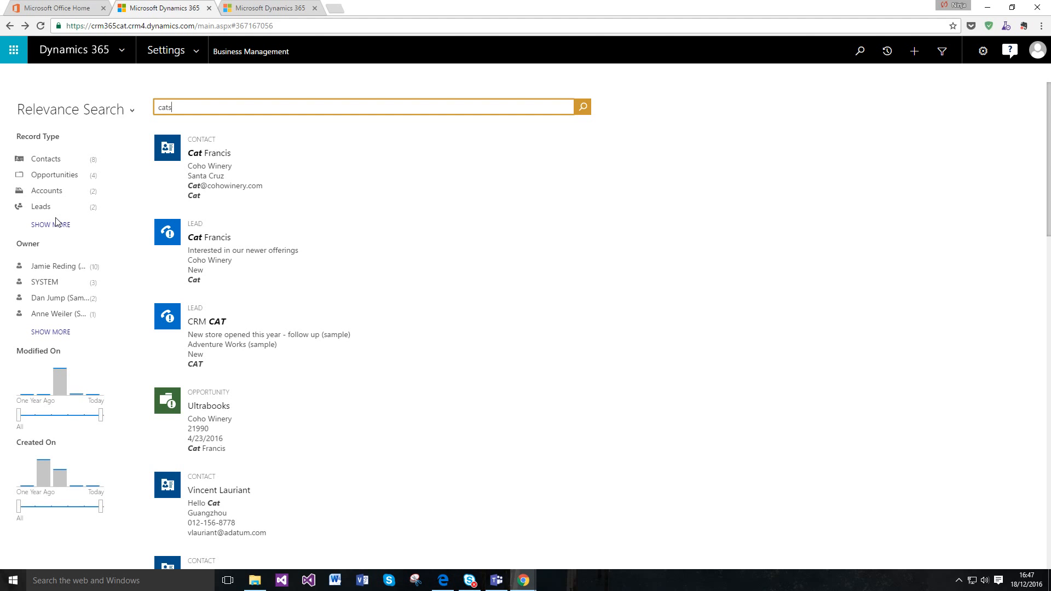
pyautogui.click(46, 158)
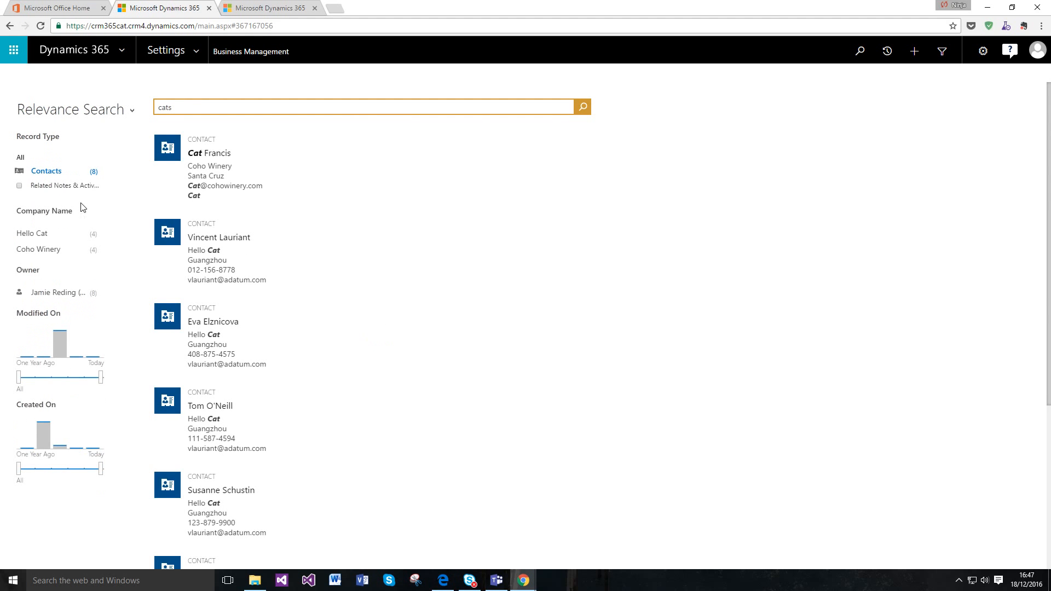
pyautogui.moveTo(983, 52)
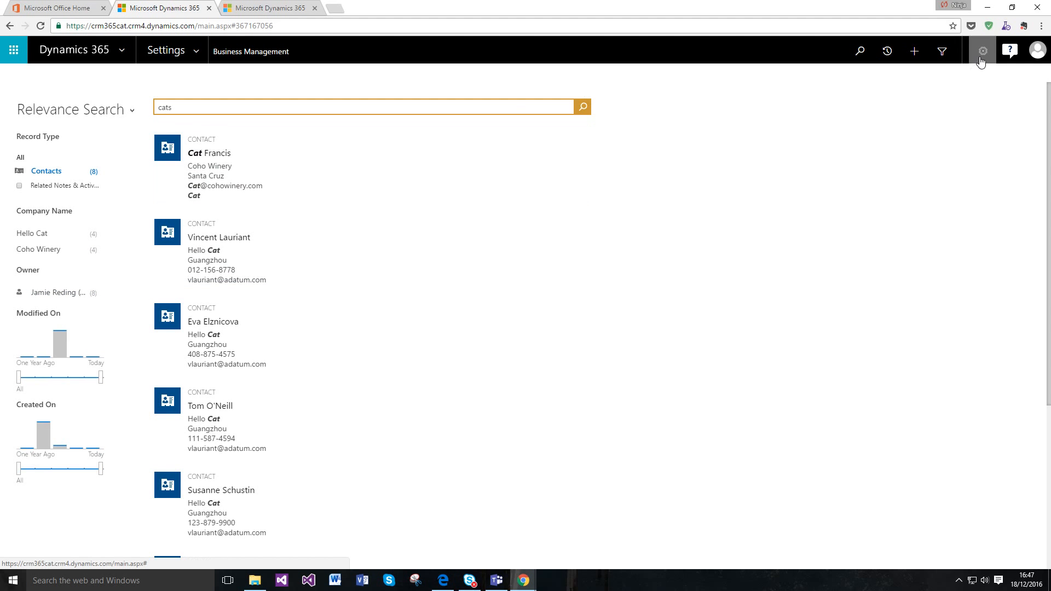
# From personal Options, review Default Search Experience and launch Configure Facets and Filters
pyautogui.click(983, 52)
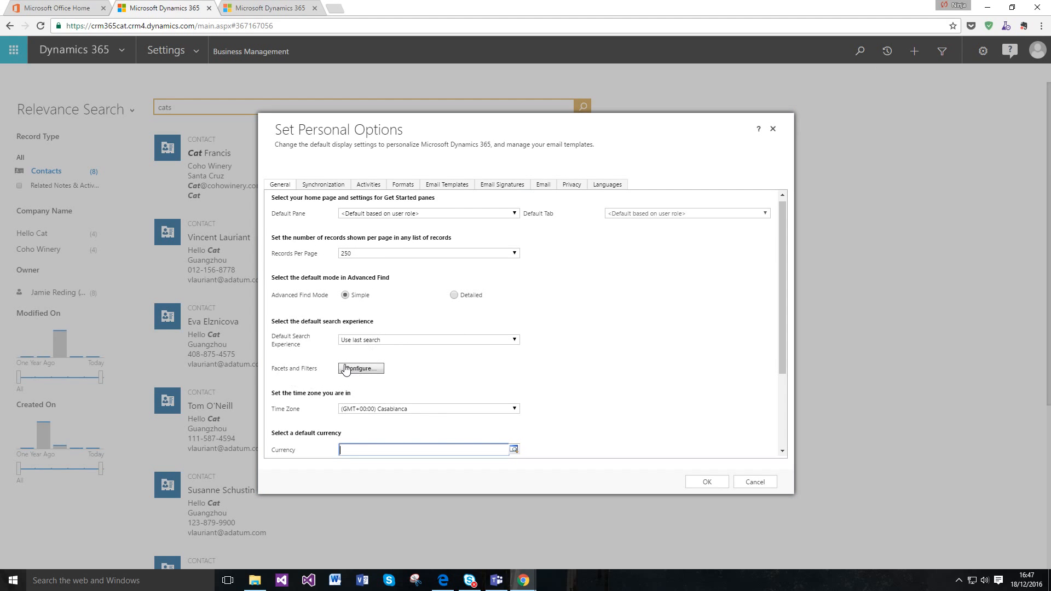
pyautogui.moveTo(314, 346)
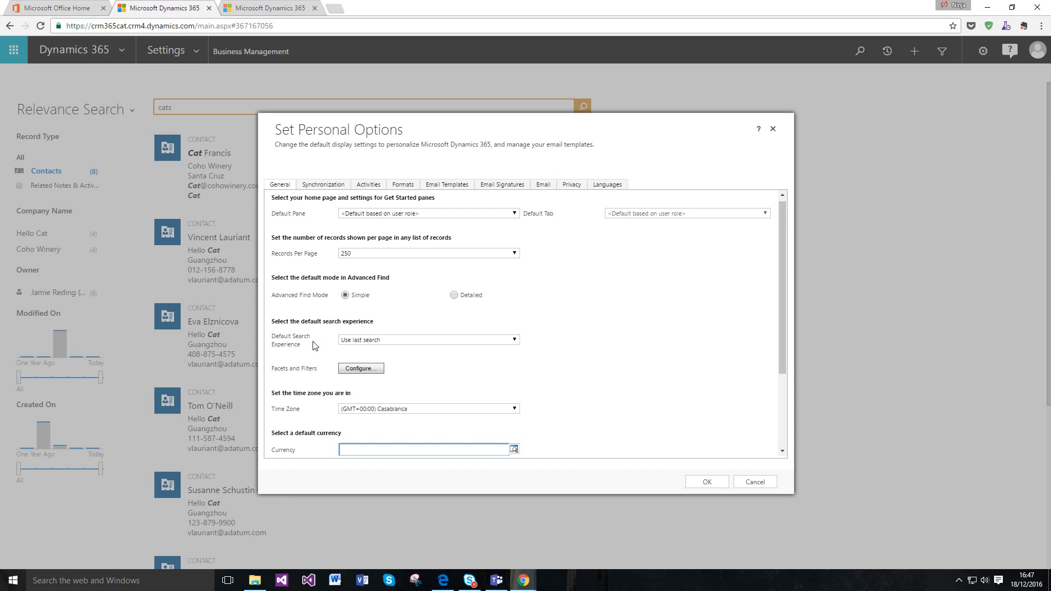
pyautogui.click(514, 340)
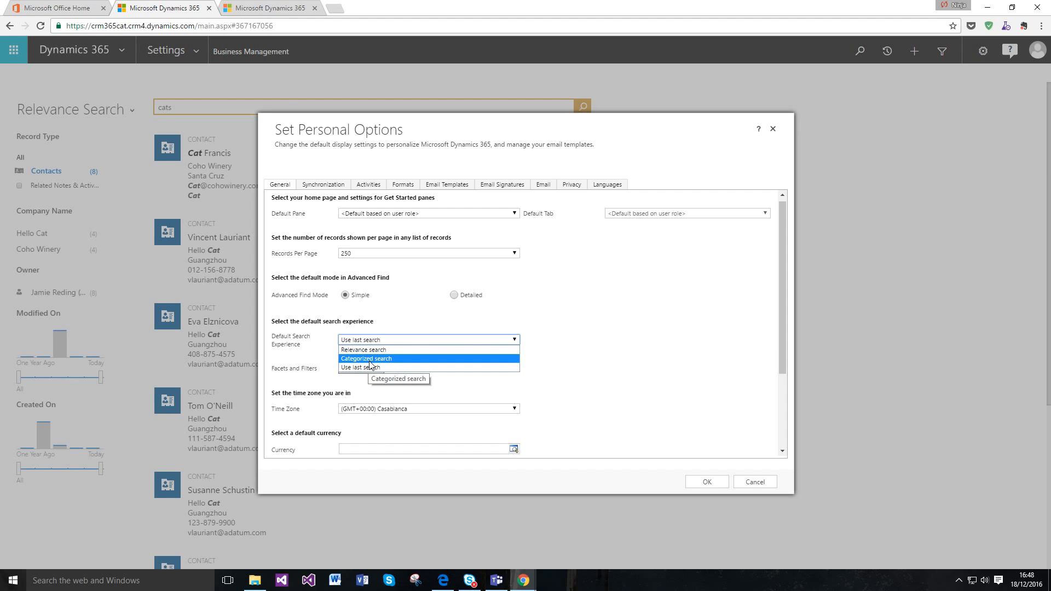
pyautogui.click(360, 368)
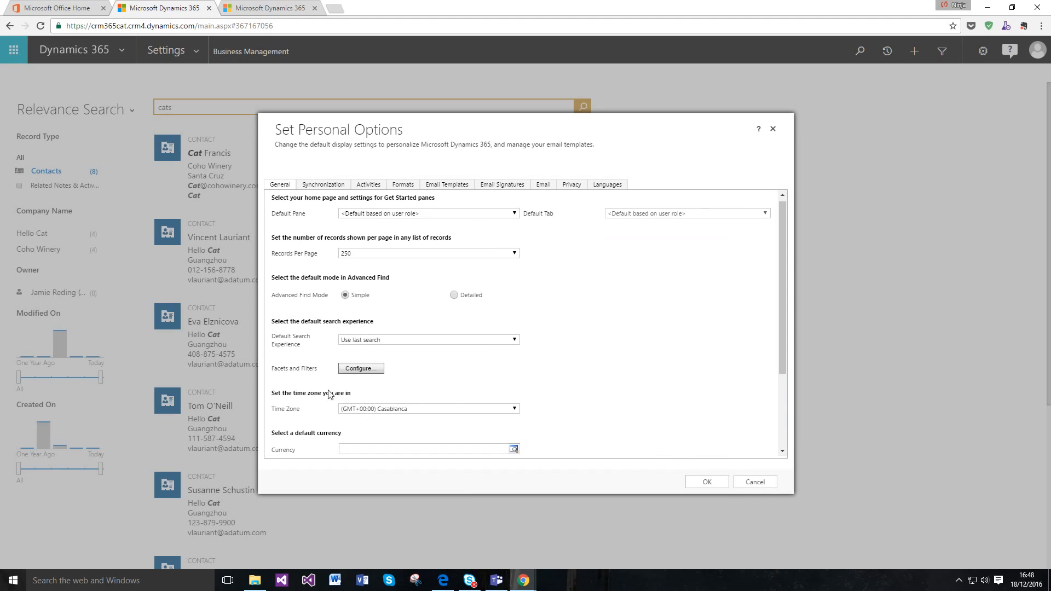
pyautogui.click(360, 368)
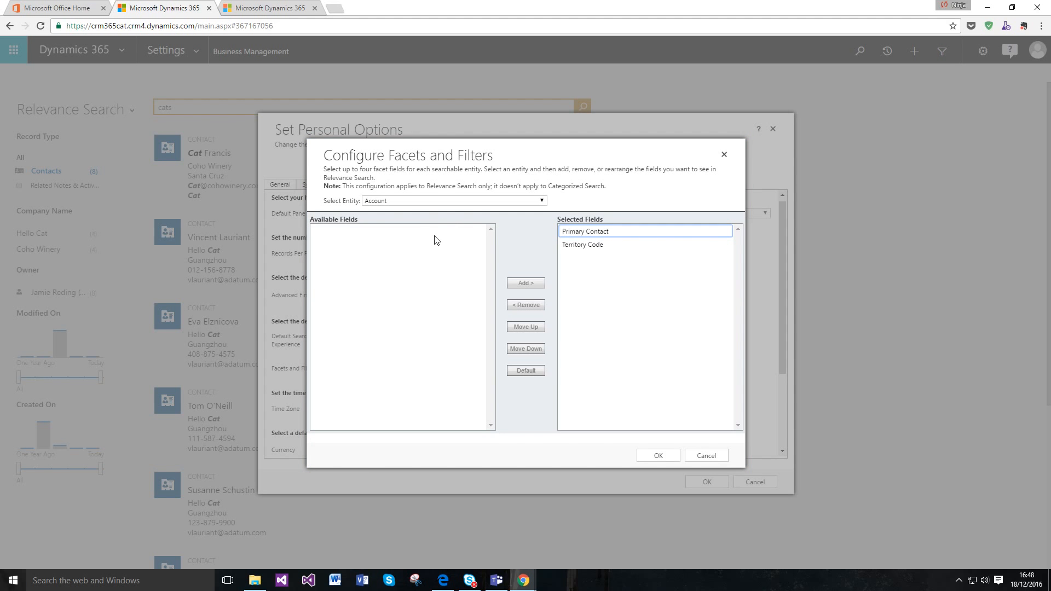
# Select the Opportunity entity to show its facets Potential Customer, Est. Revenue and Est. Close Date
pyautogui.click(543, 200)
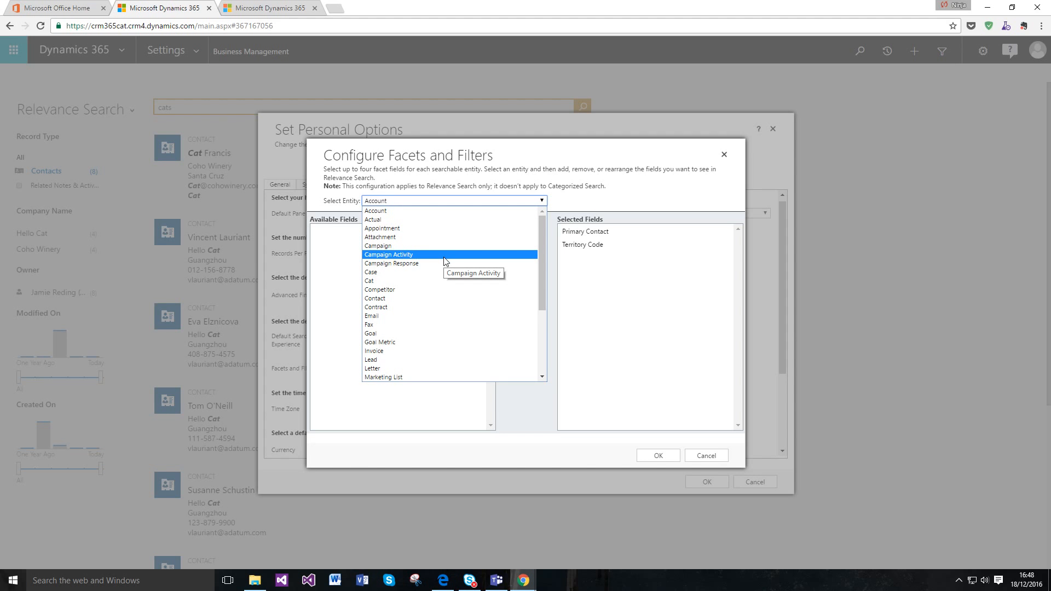
pyautogui.click(453, 200)
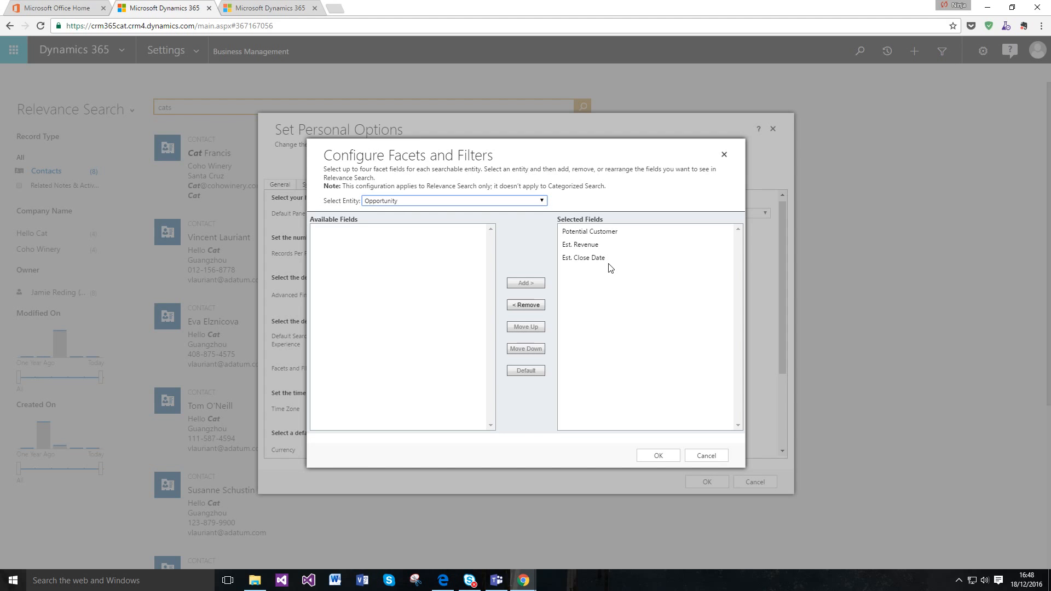
pyautogui.moveTo(604, 271)
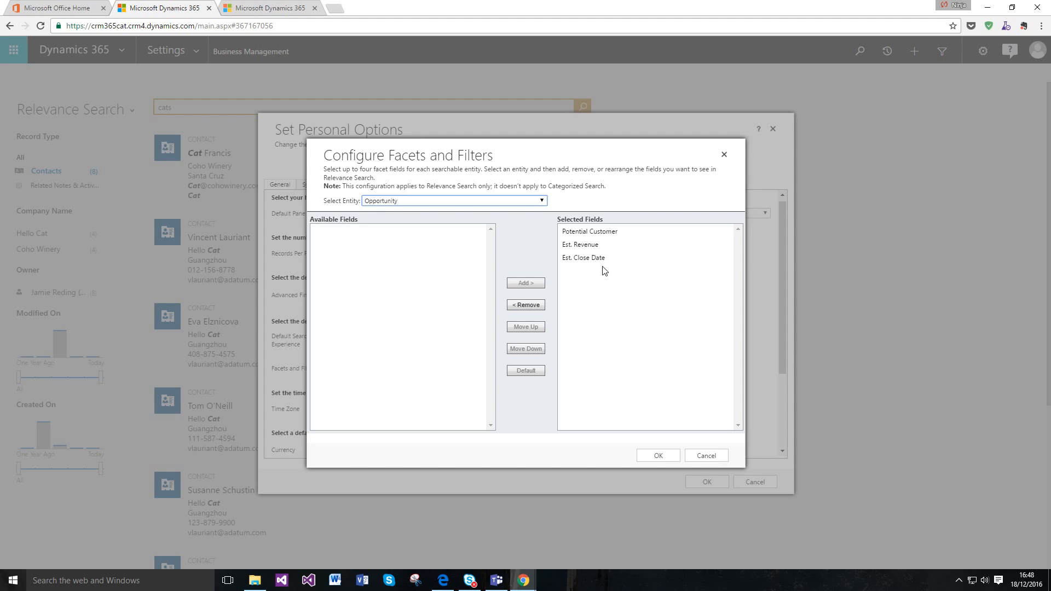
pyautogui.moveTo(608, 296)
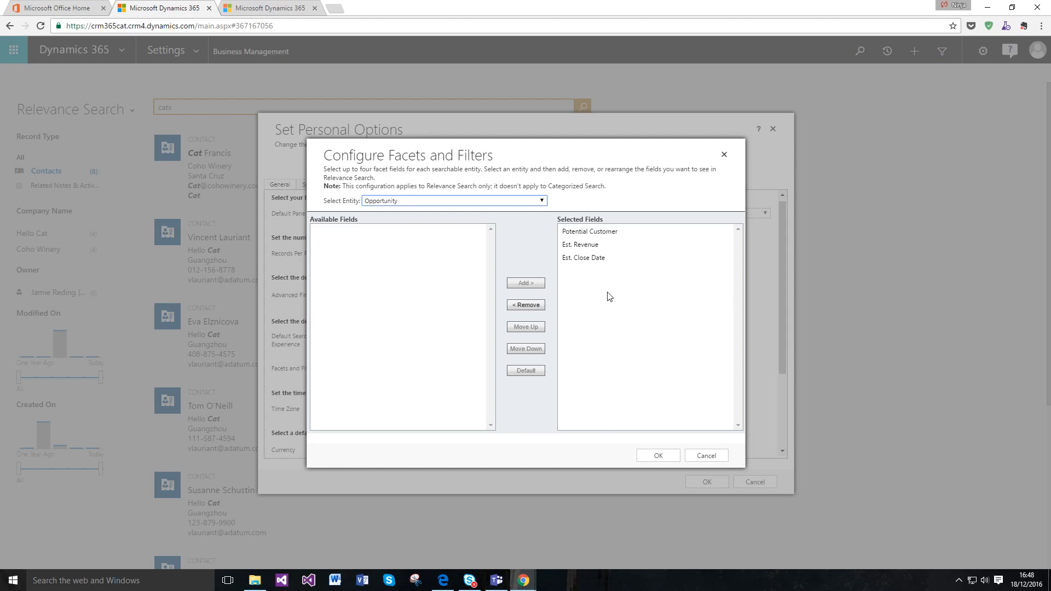
pyautogui.moveTo(655, 396)
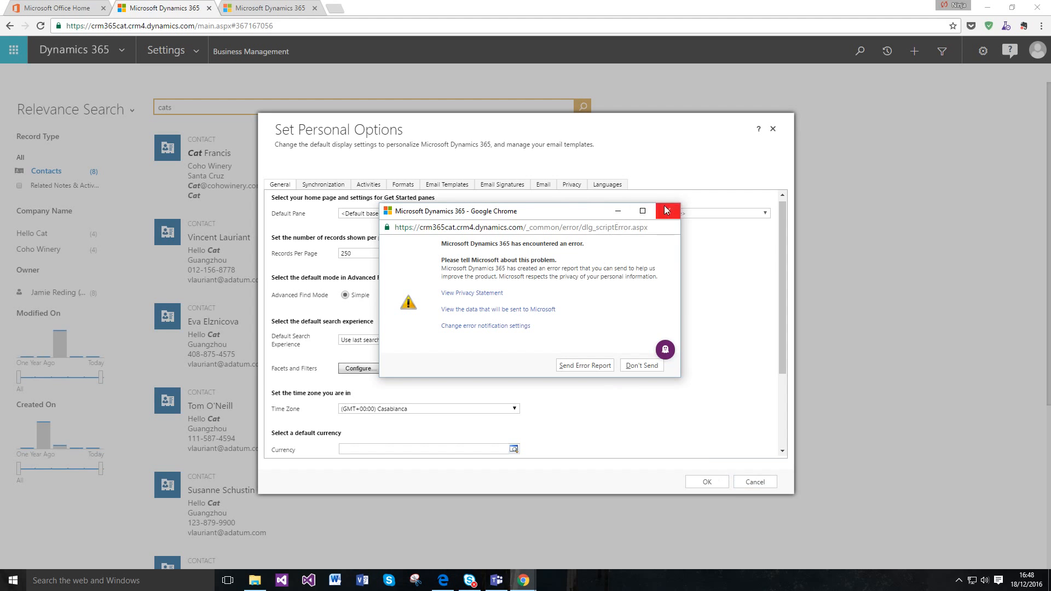
# Dismiss the Dynamics 365 error window to return to the 'cats' results filtered to Contacts
pyautogui.click(666, 210)
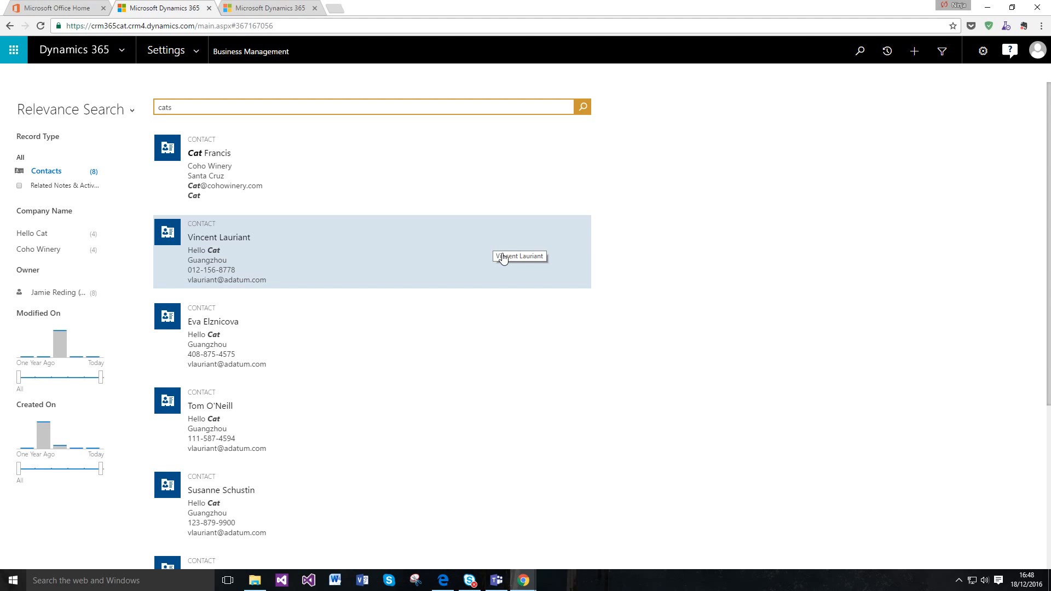